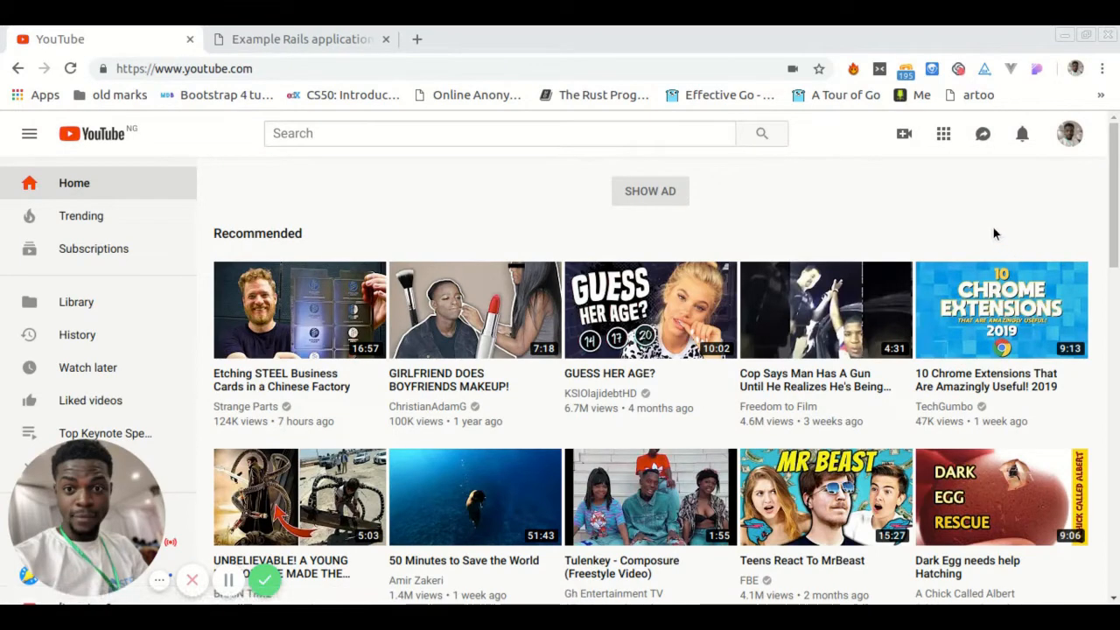
pyautogui.moveTo(969, 210)
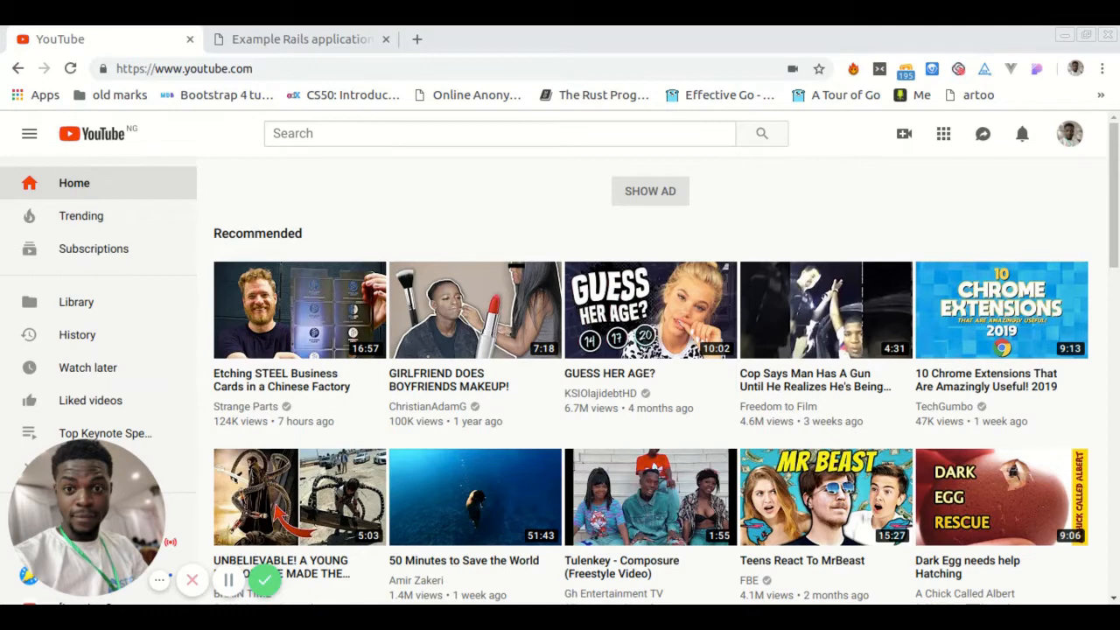
pyautogui.moveTo(707, 123)
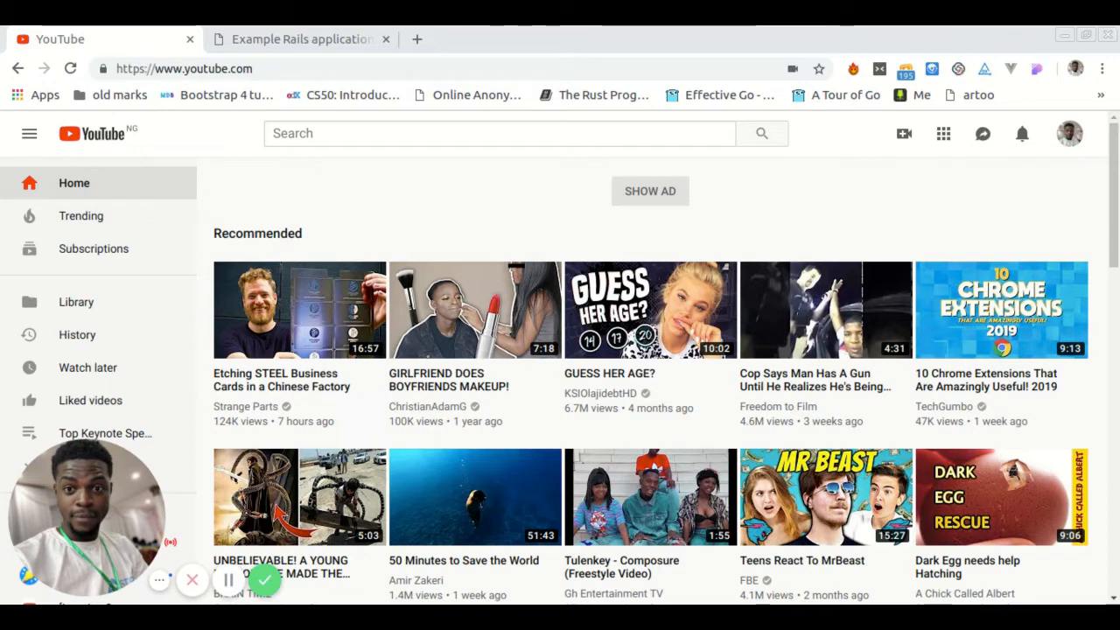
pyautogui.moveTo(661, 133)
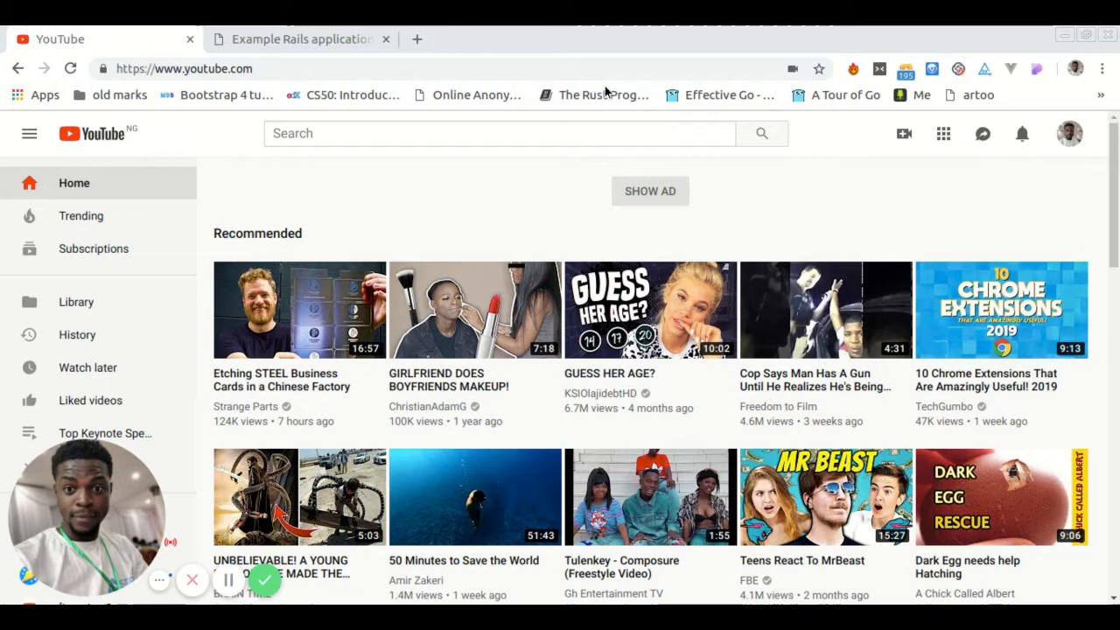
pyautogui.moveTo(576, 47)
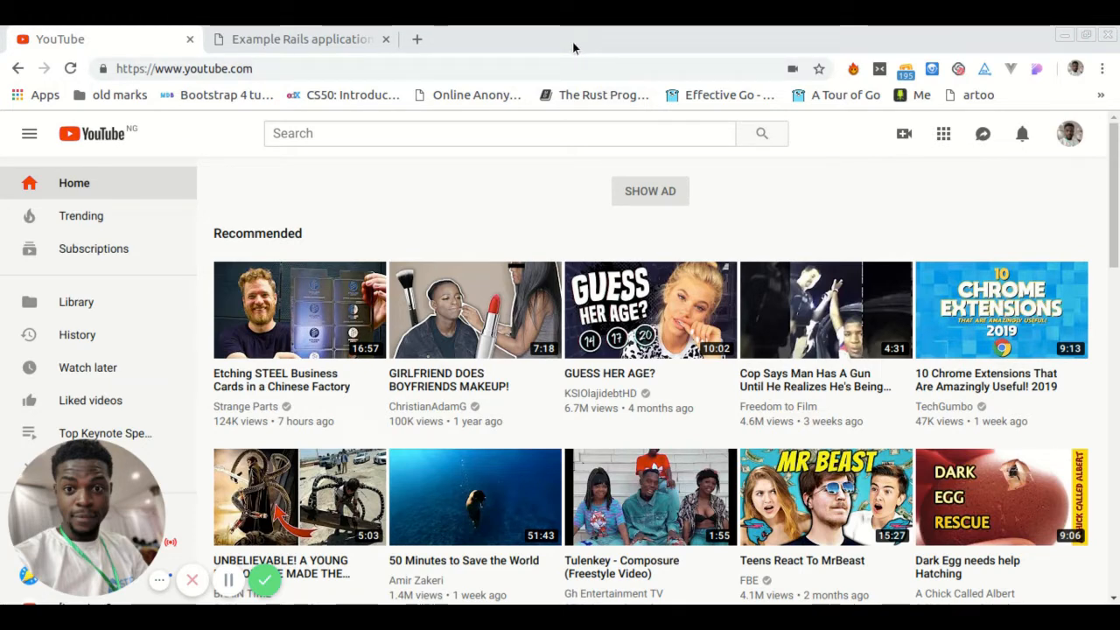
pyautogui.moveTo(473, 42)
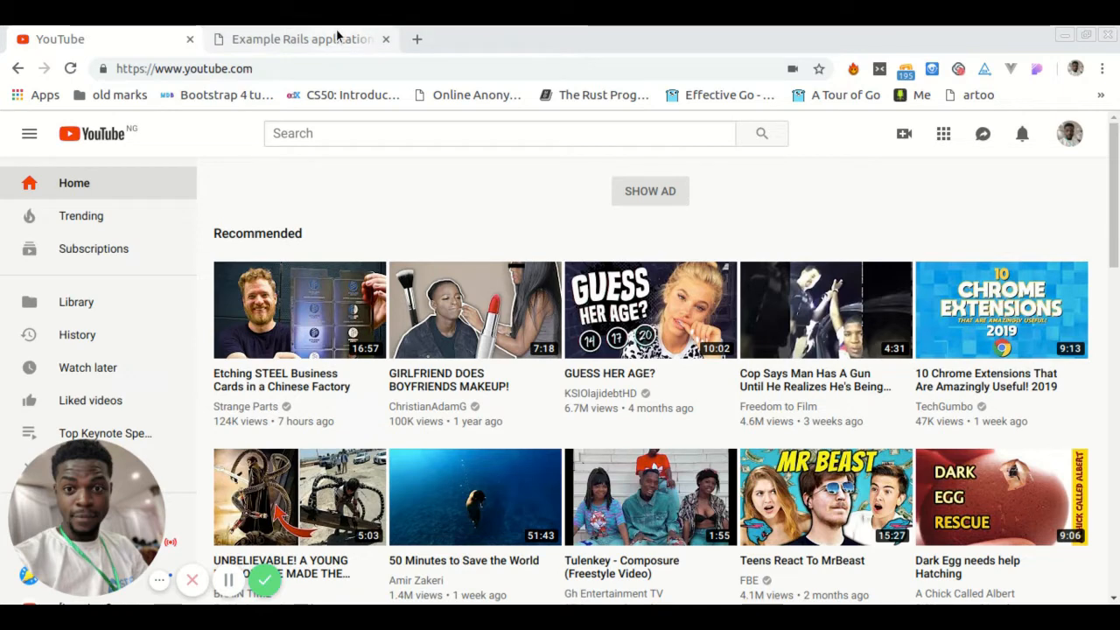
pyautogui.moveTo(331, 45)
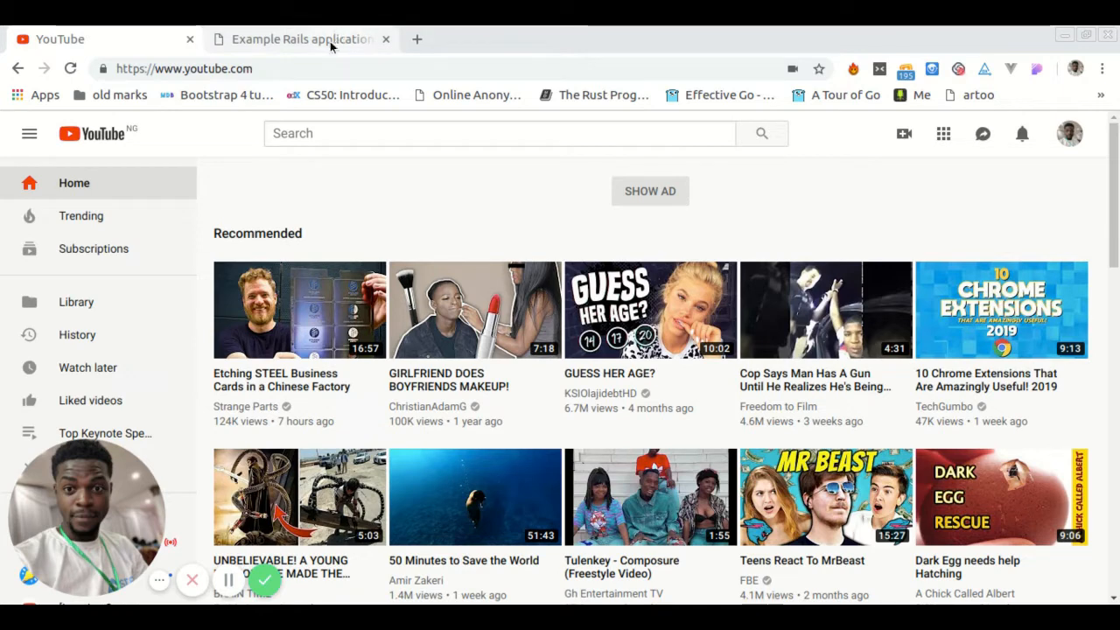
# - Autofill the first form's name and the second form's email from saved Chrome suggestions
pyautogui.click(301, 38)
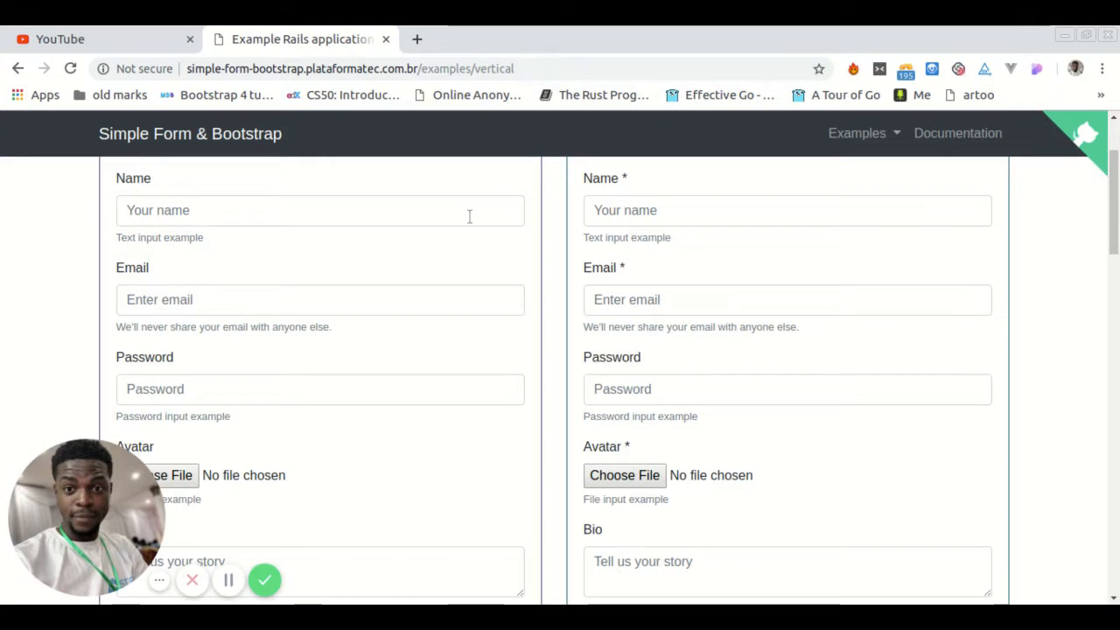
pyautogui.click(318, 210)
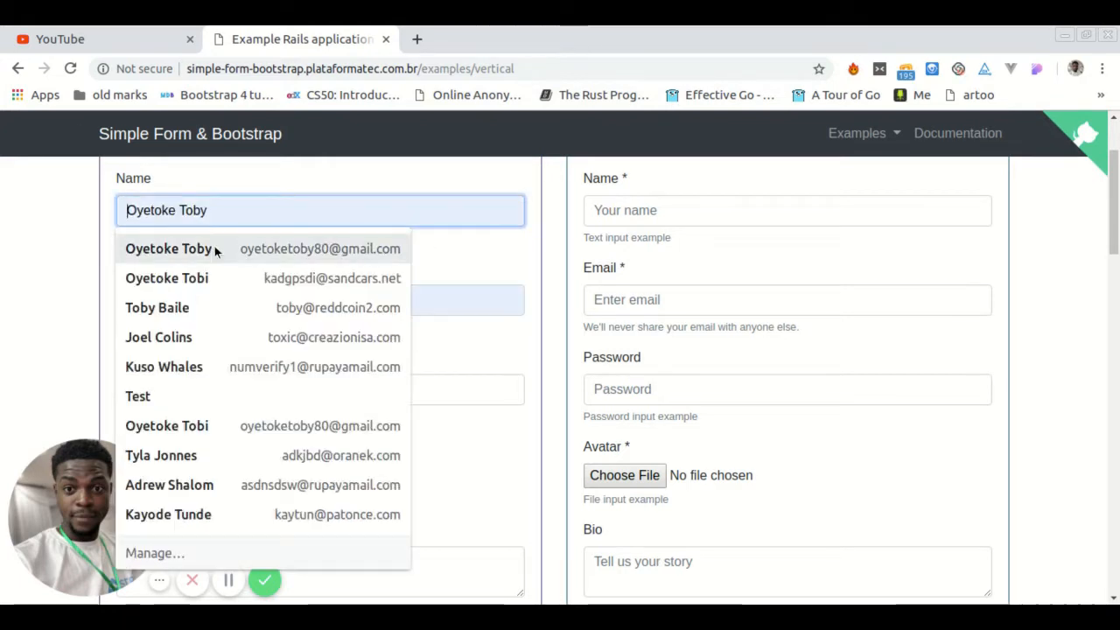
pyautogui.click(168, 248)
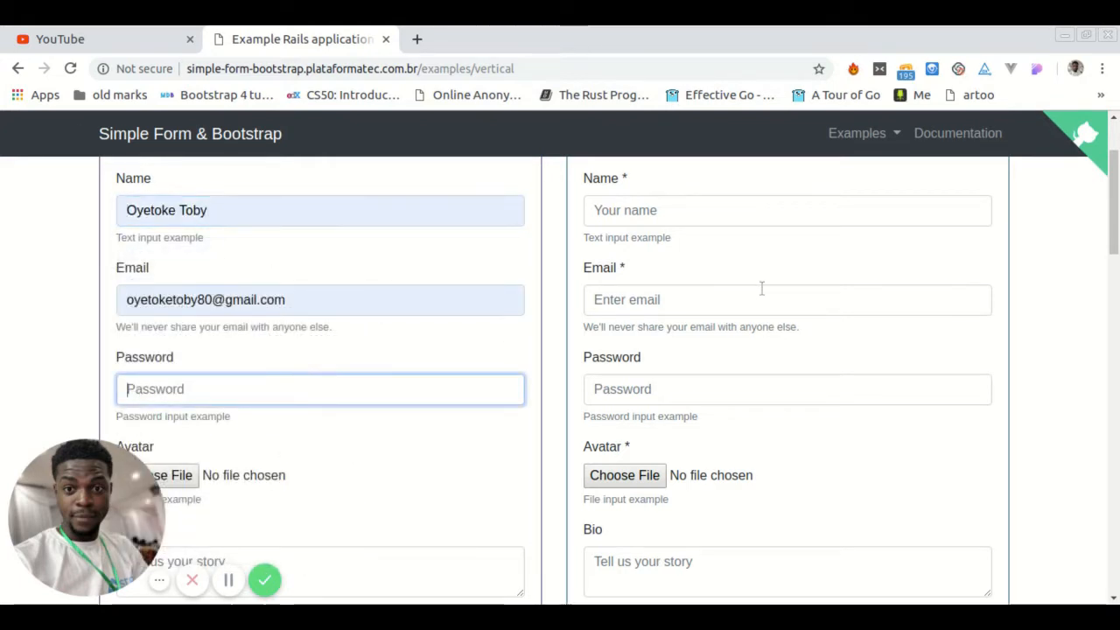
pyautogui.click(788, 299)
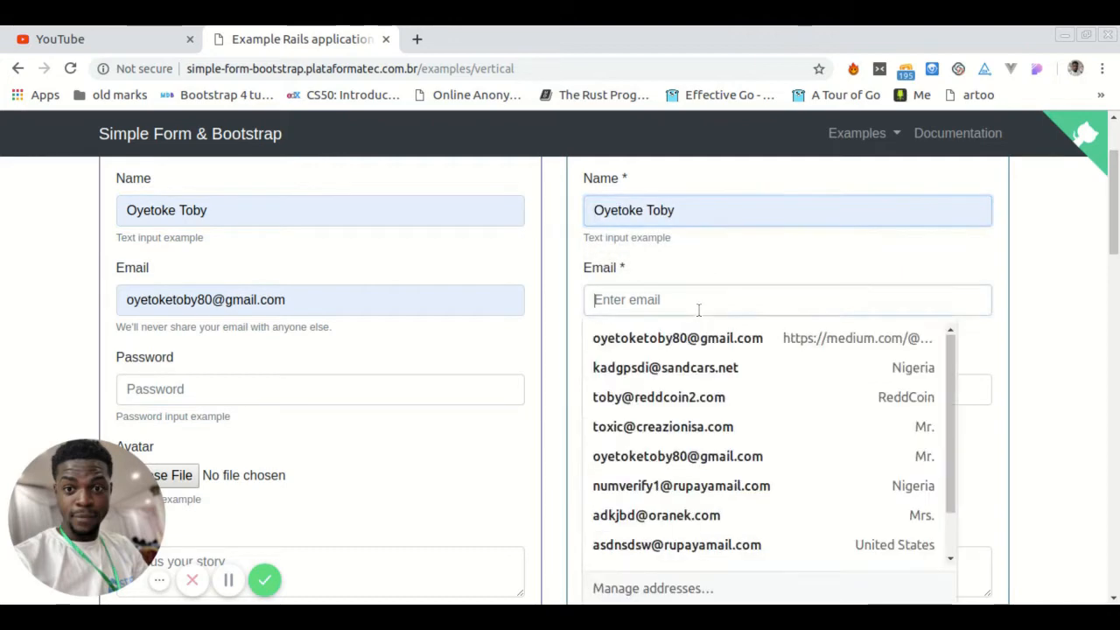
pyautogui.click(677, 338)
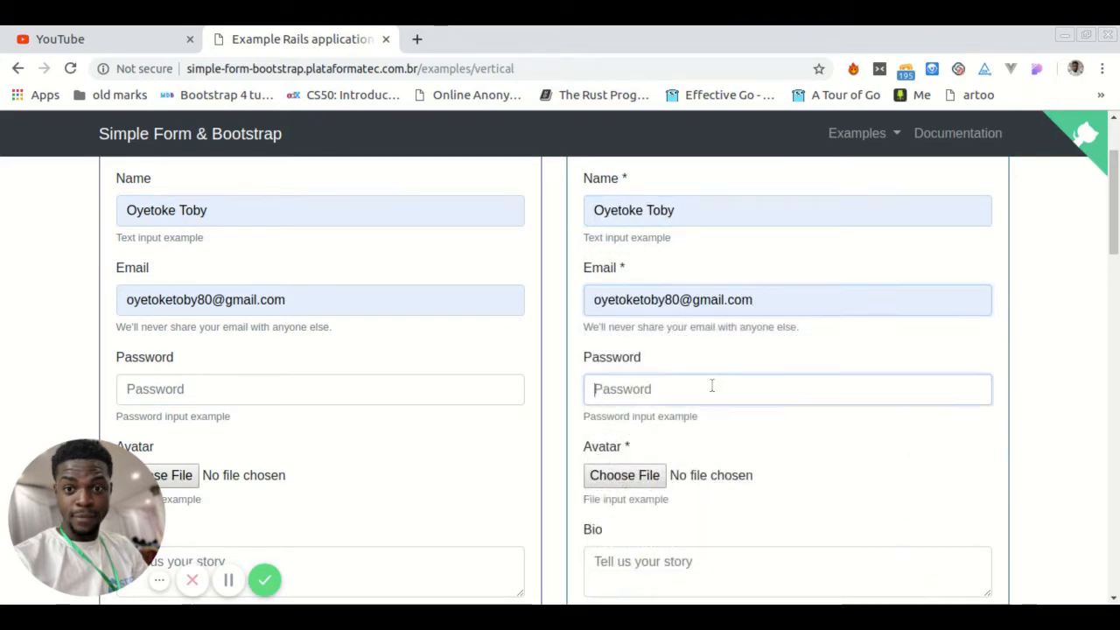
pyautogui.scroll(-3)
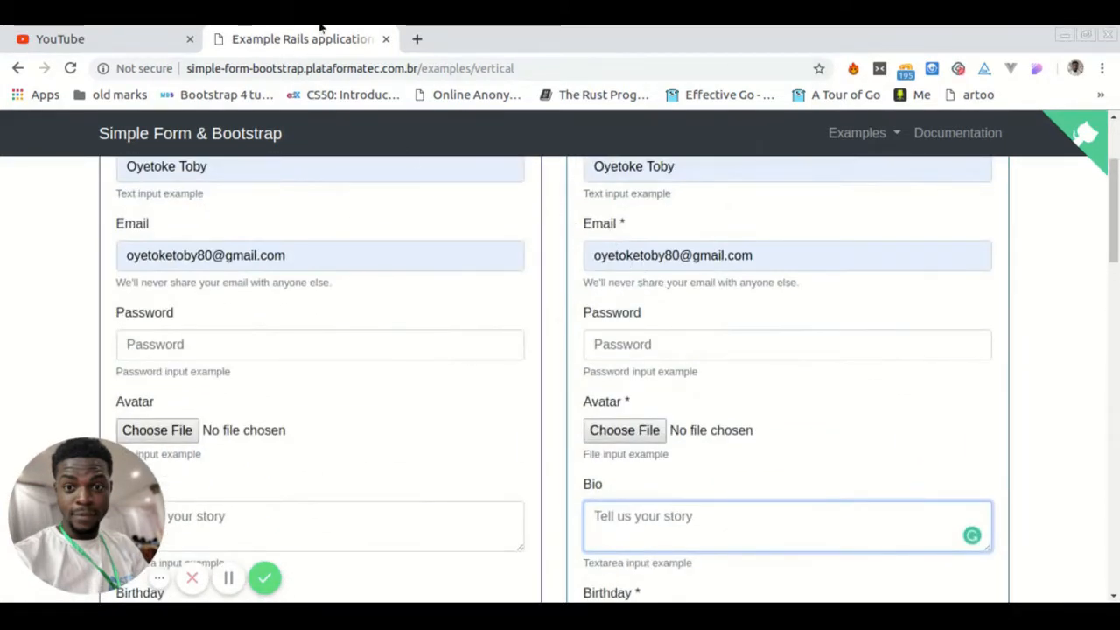
pyautogui.click(416, 39)
pyautogui.write('chrome://settings')
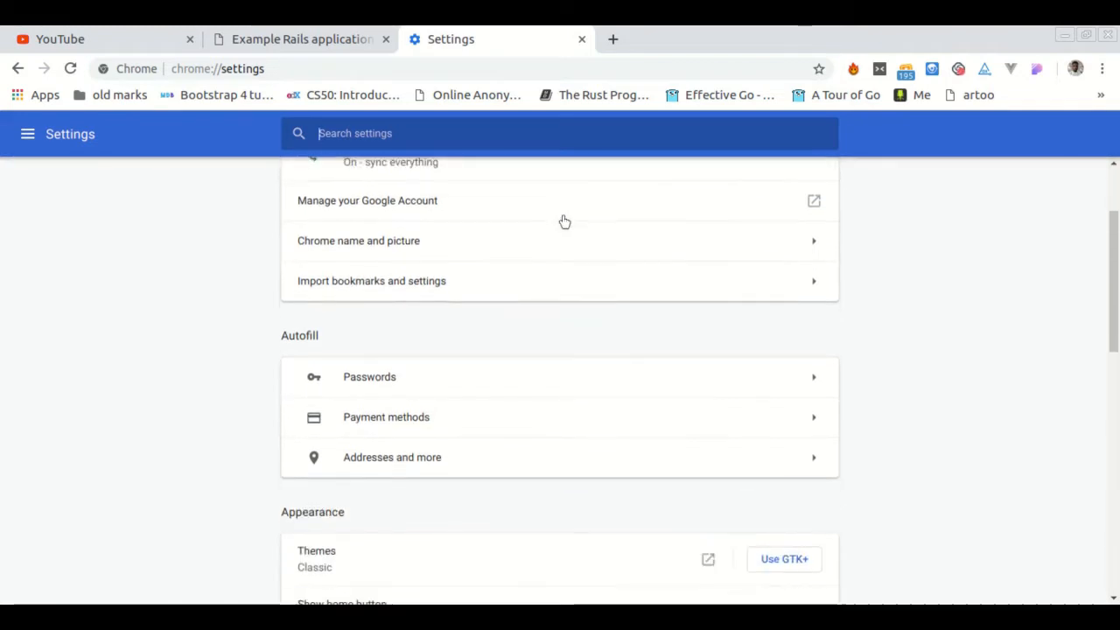
# - In Addresses and more, switch off the Save and fill addresses toggle
pyautogui.click(391, 329)
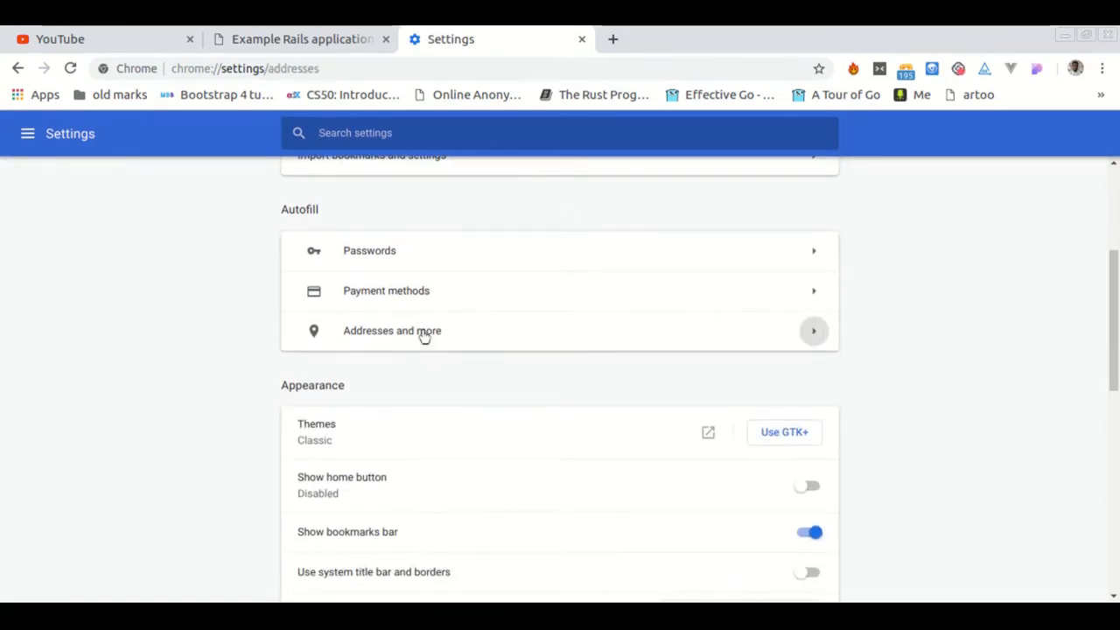
pyautogui.click(392, 329)
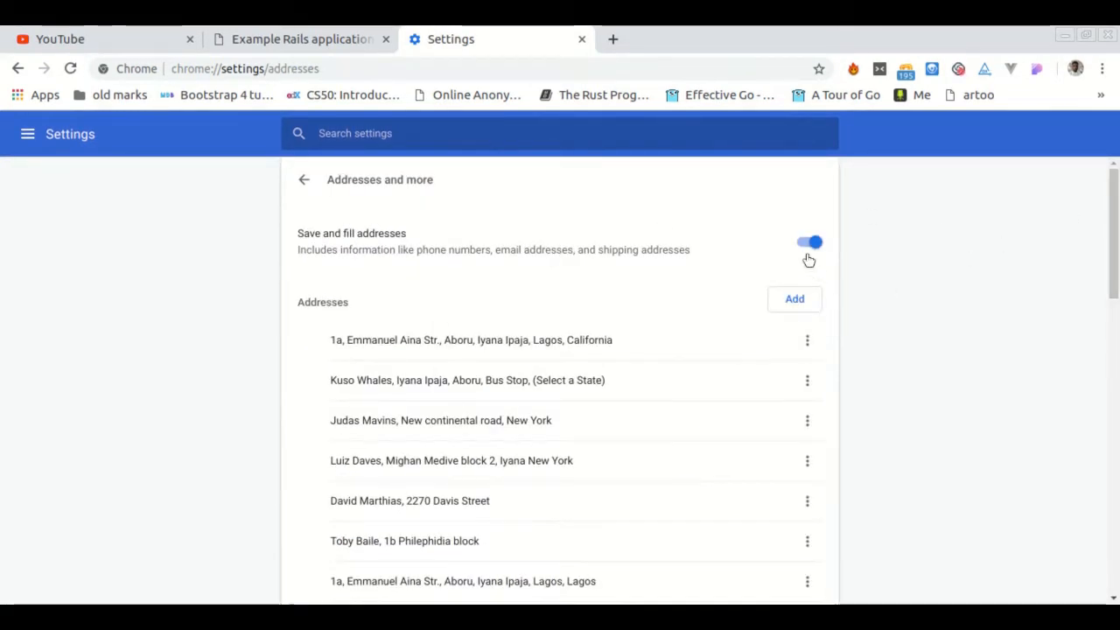
pyautogui.click(808, 241)
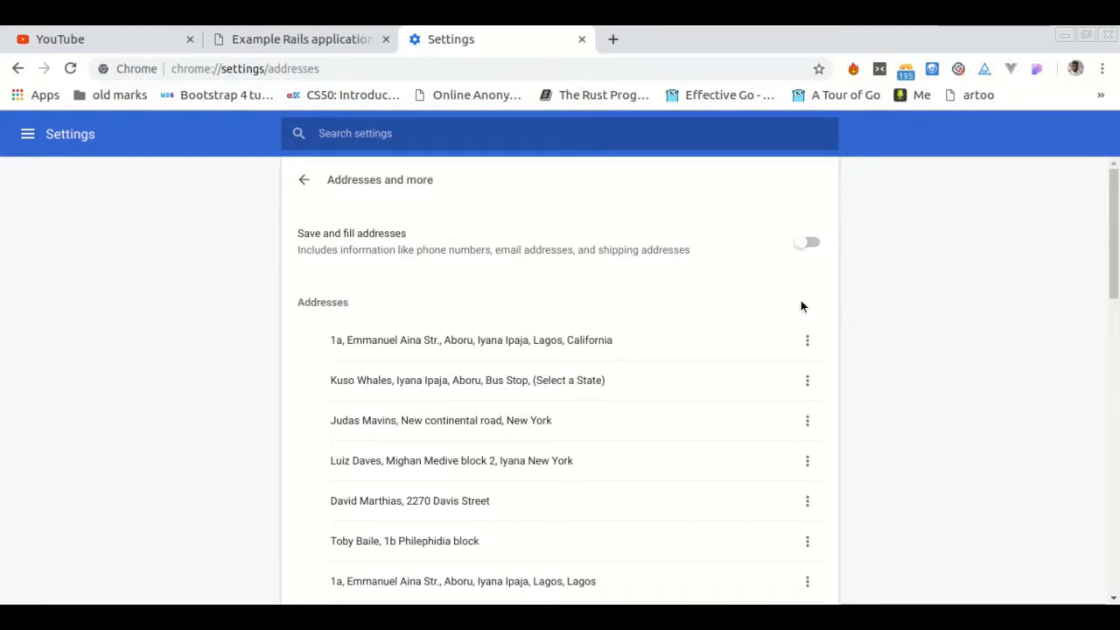
pyautogui.scroll(-3)
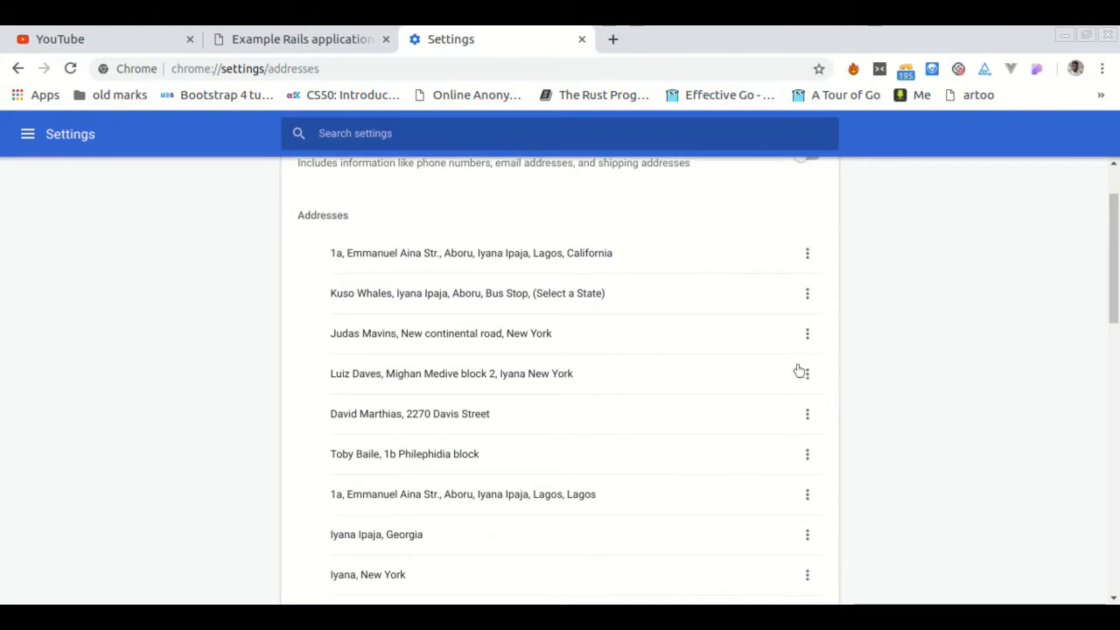
# - Remove the saved 'Test, Aboru Street' address via its ⋮ menu
pyautogui.click(806, 373)
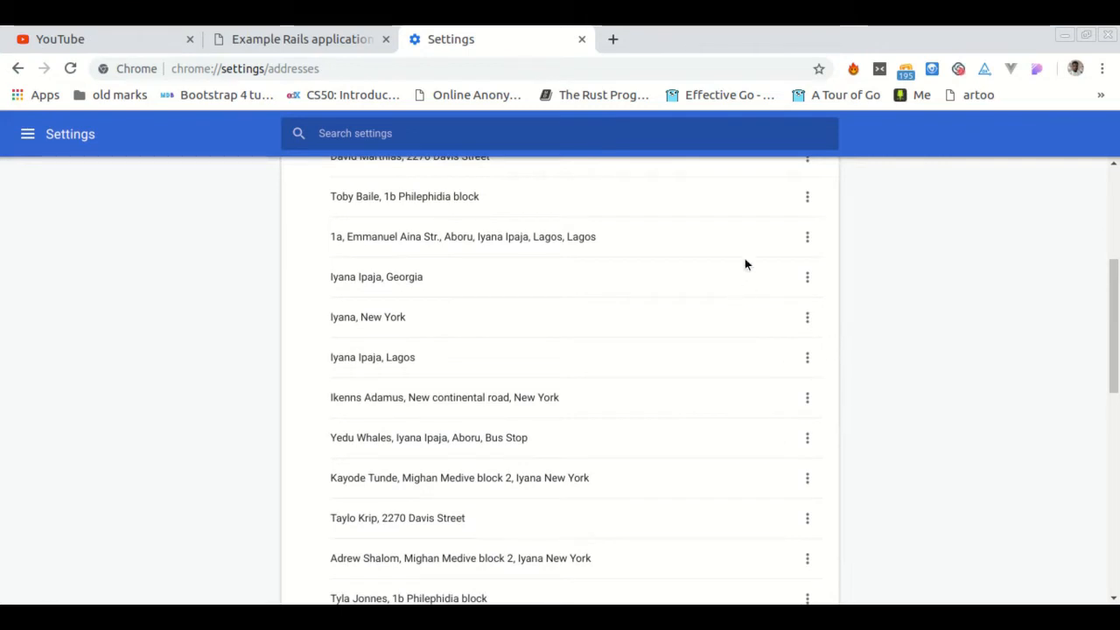
pyautogui.scroll(-3)
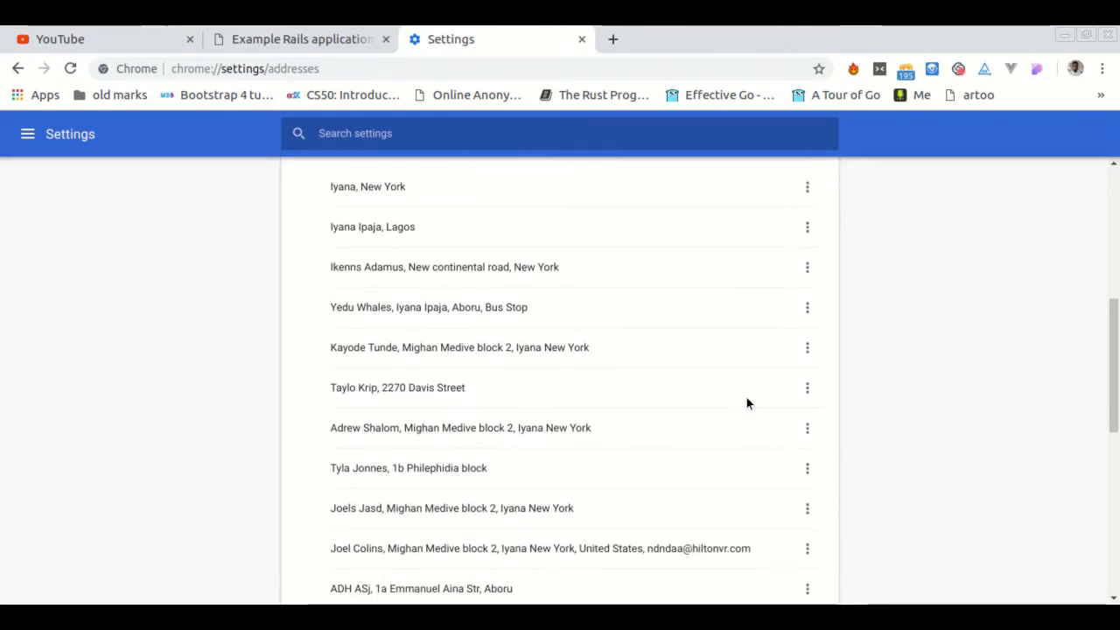
pyautogui.scroll(-3)
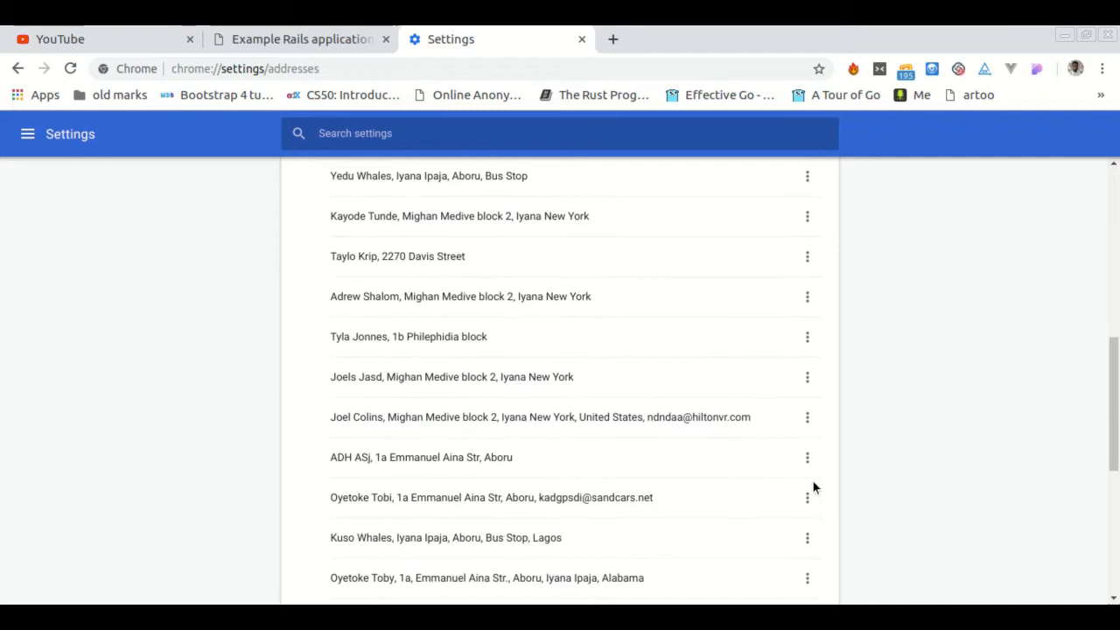
pyautogui.scroll(-3)
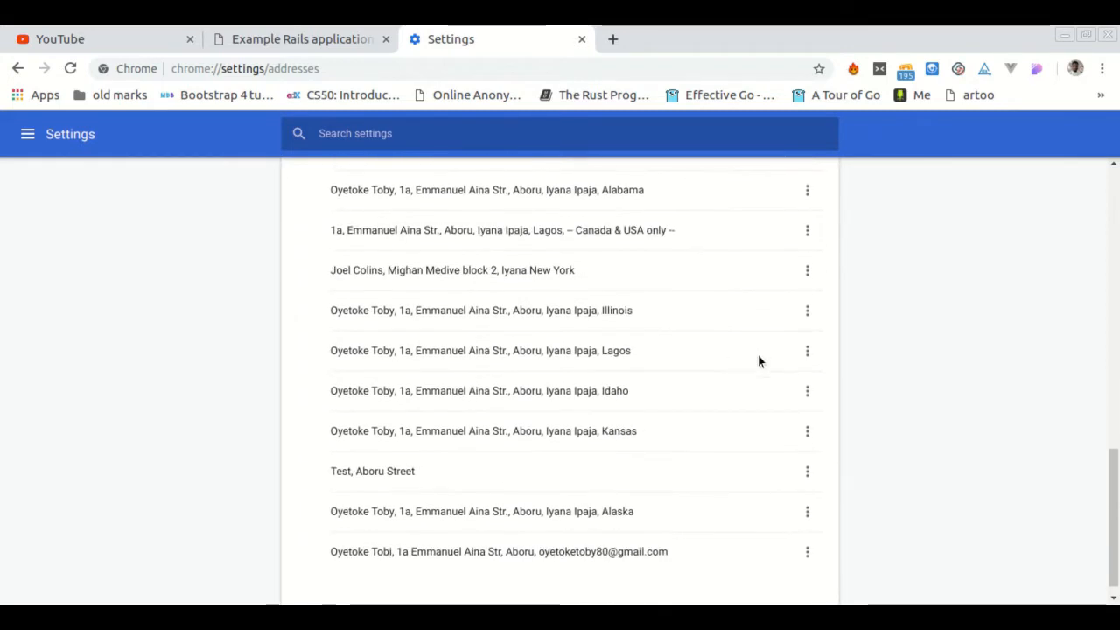
pyautogui.click(807, 470)
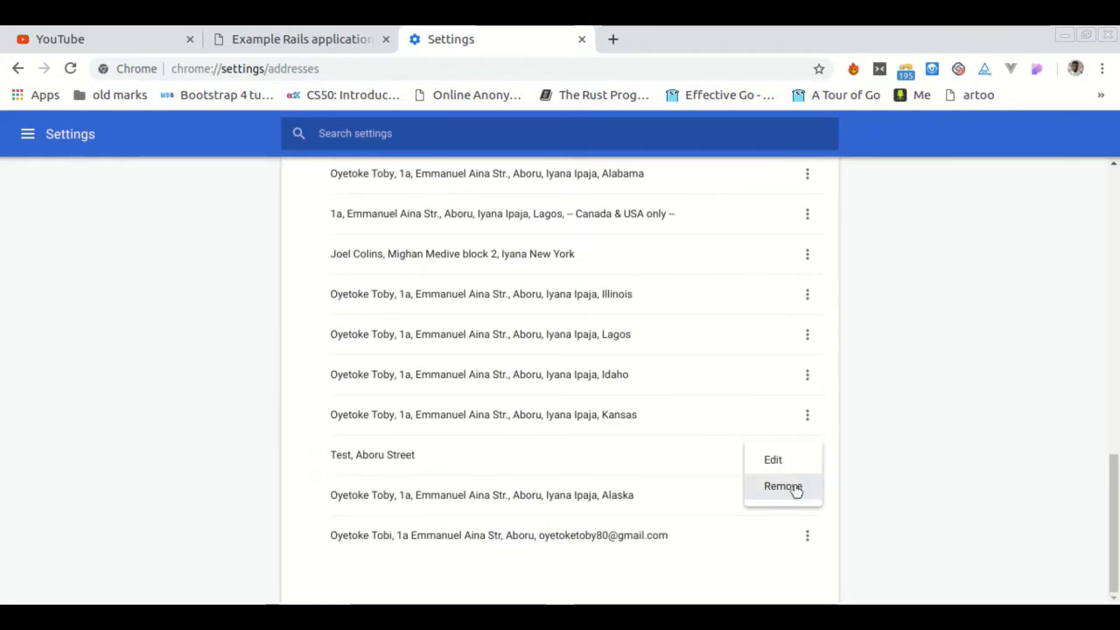
pyautogui.click(783, 486)
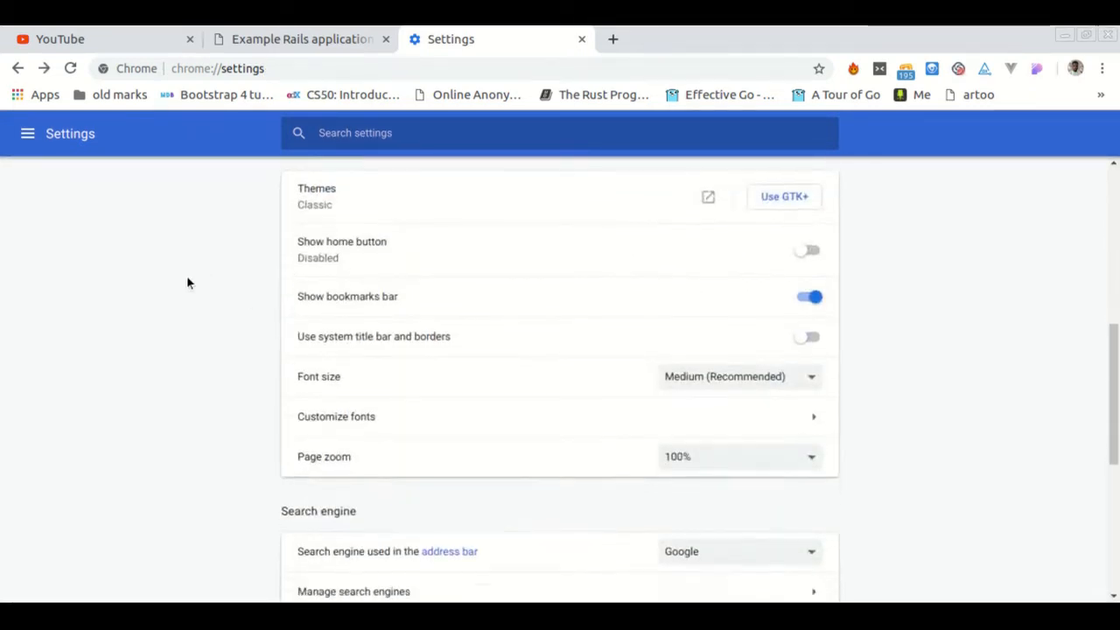
# - Expand Advanced settings and reach Clear browsing data under Privacy and security
pyautogui.scroll(-3)
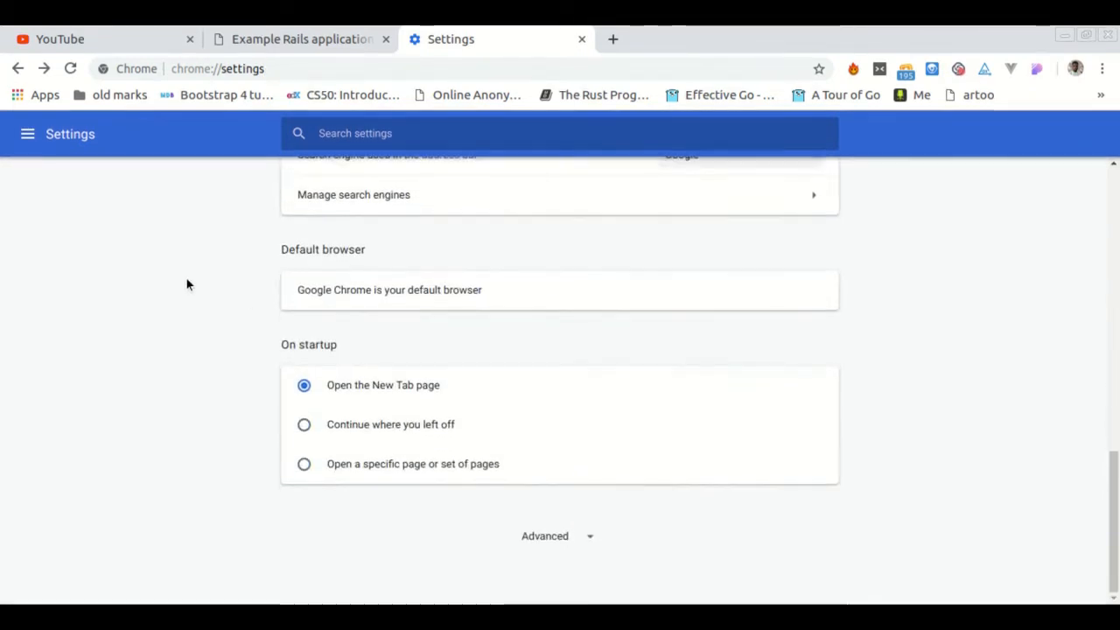
pyautogui.click(544, 536)
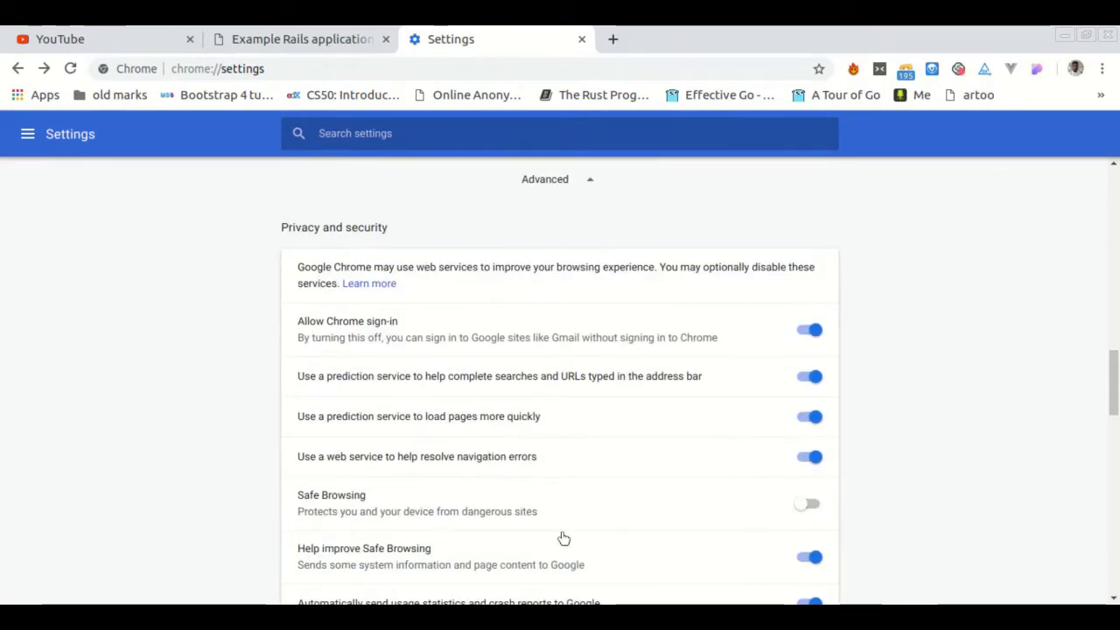
pyautogui.scroll(-3)
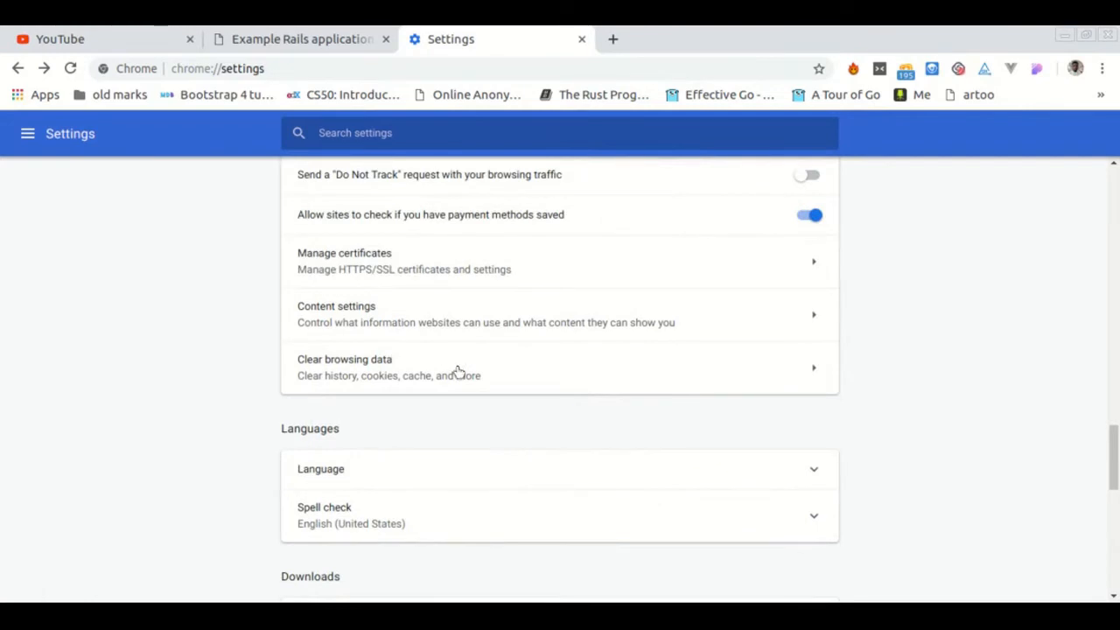
pyautogui.click(343, 368)
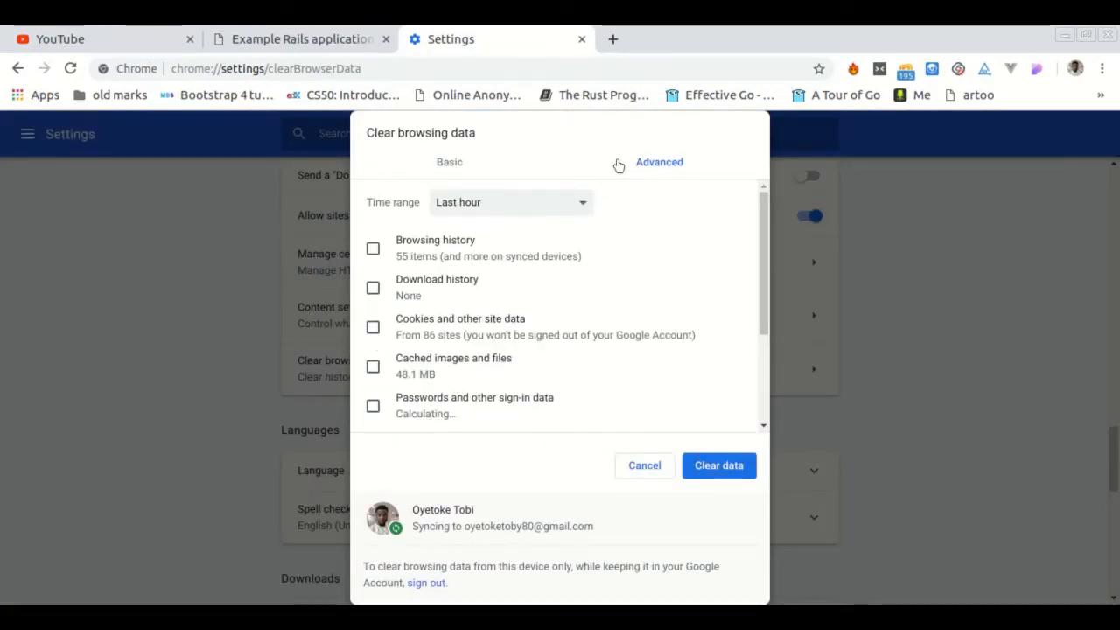
# - Under the Advanced tab, tick Autofill form data and clear it
pyautogui.click(448, 161)
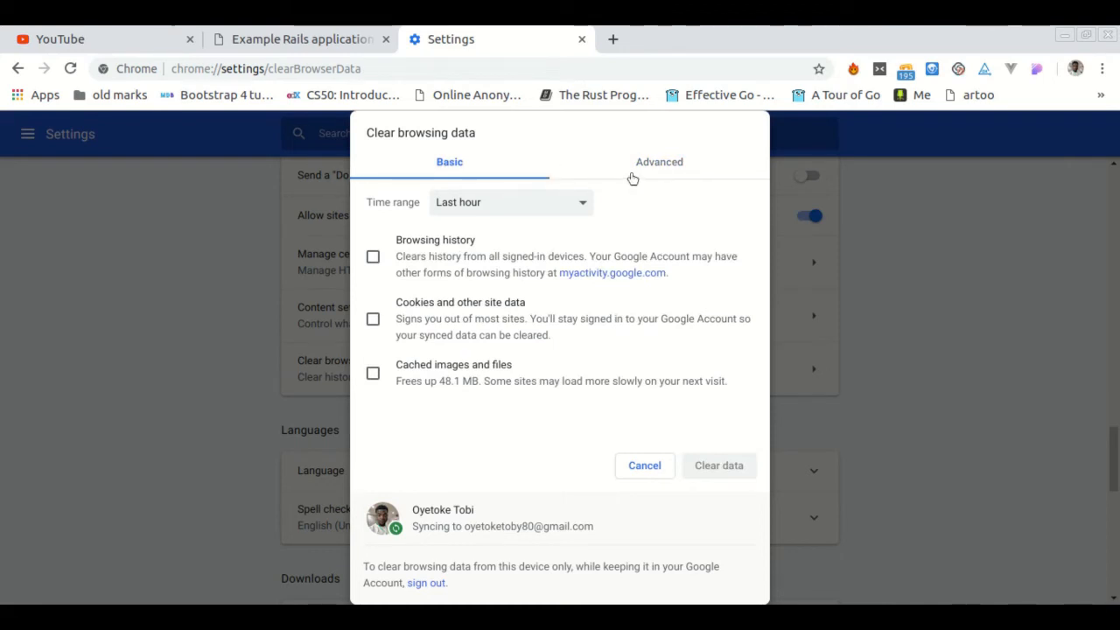
pyautogui.click(658, 161)
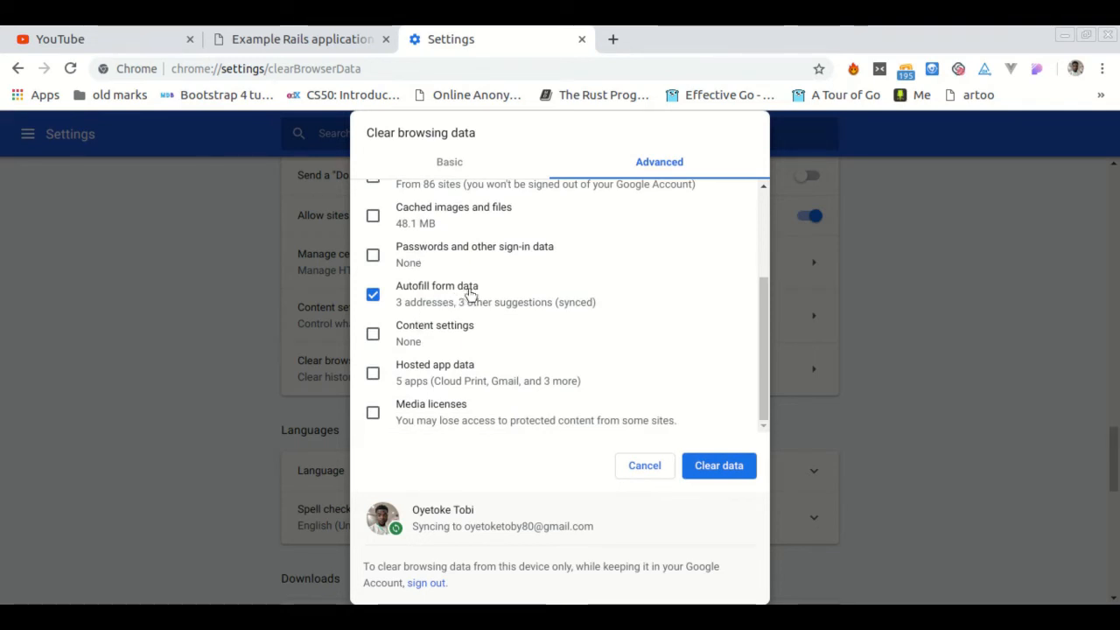
pyautogui.click(372, 293)
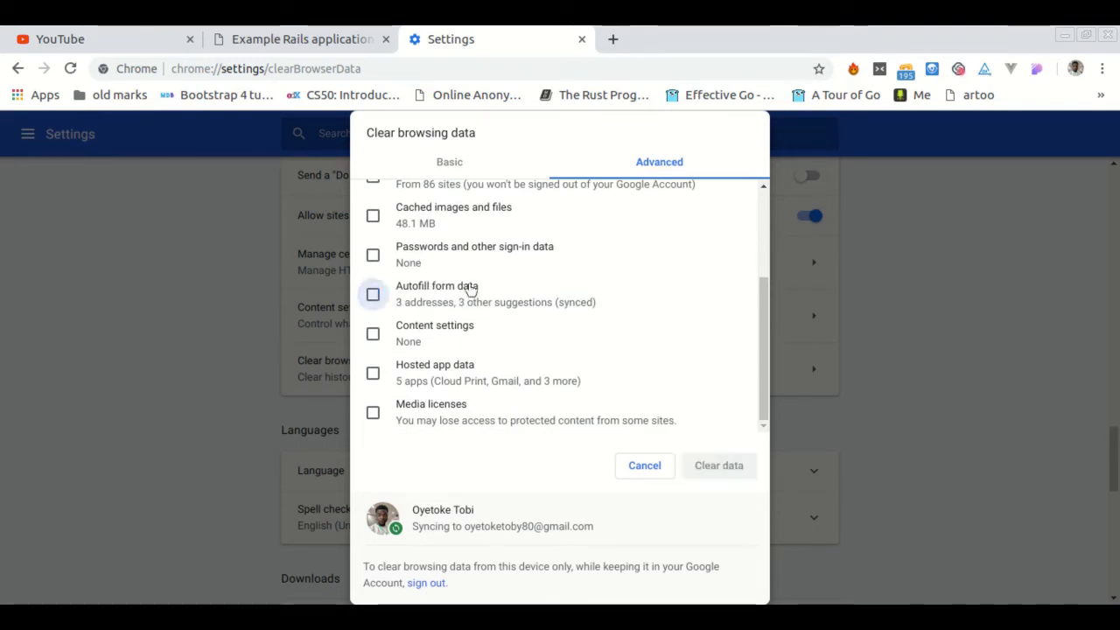
pyautogui.click(373, 294)
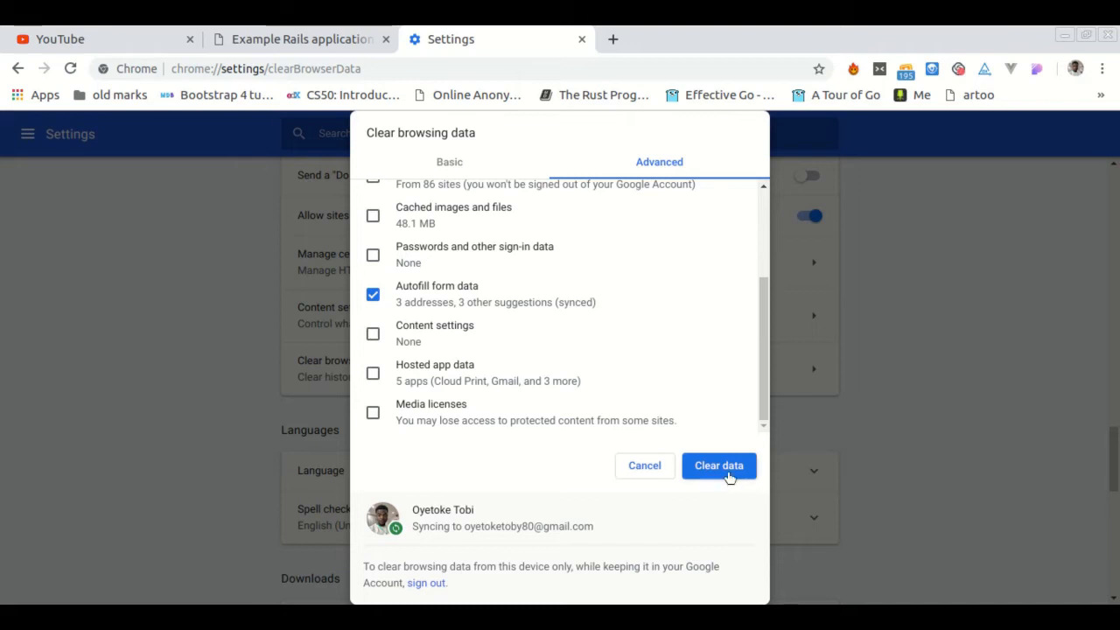
pyautogui.click(717, 465)
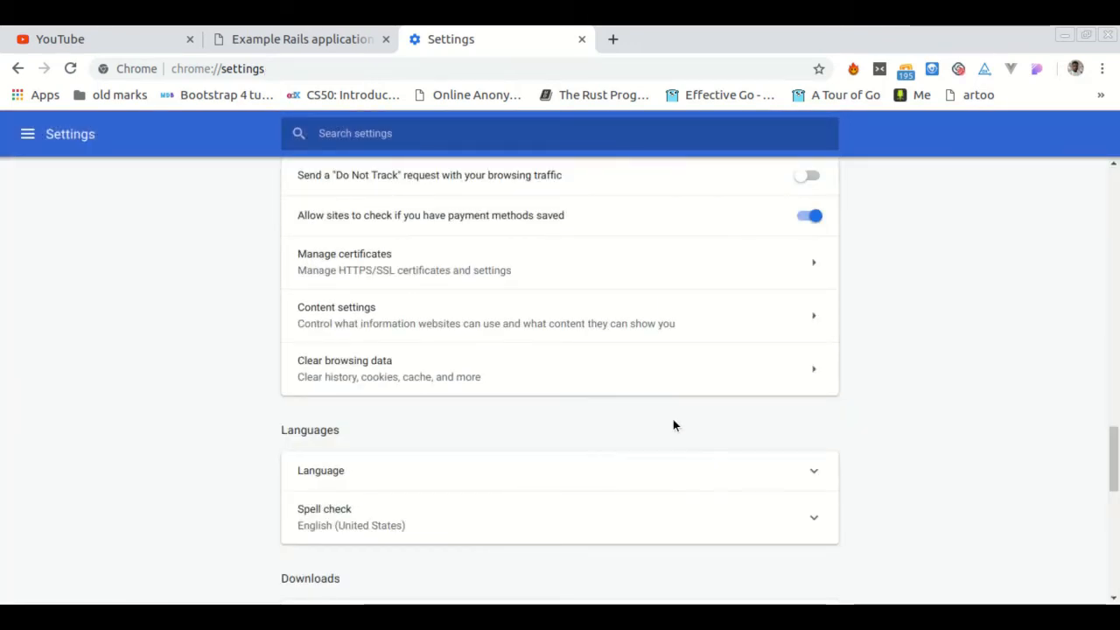
# - Verify Clear browsing data reports no autofill form data, then return to the Rails demo tab
pyautogui.scroll(3)
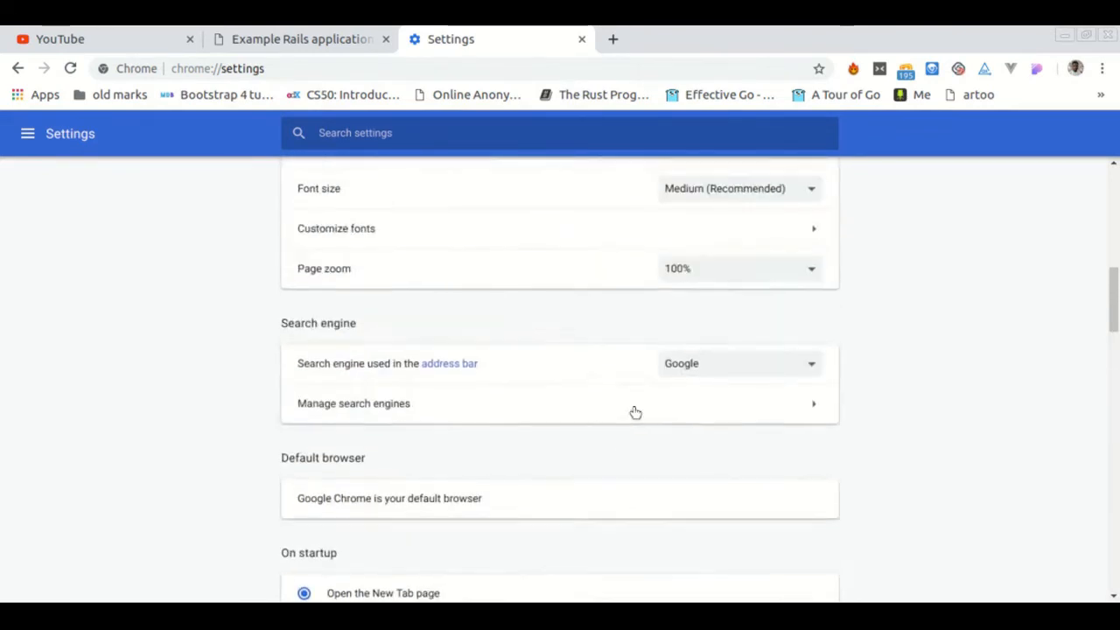
pyautogui.scroll(-3)
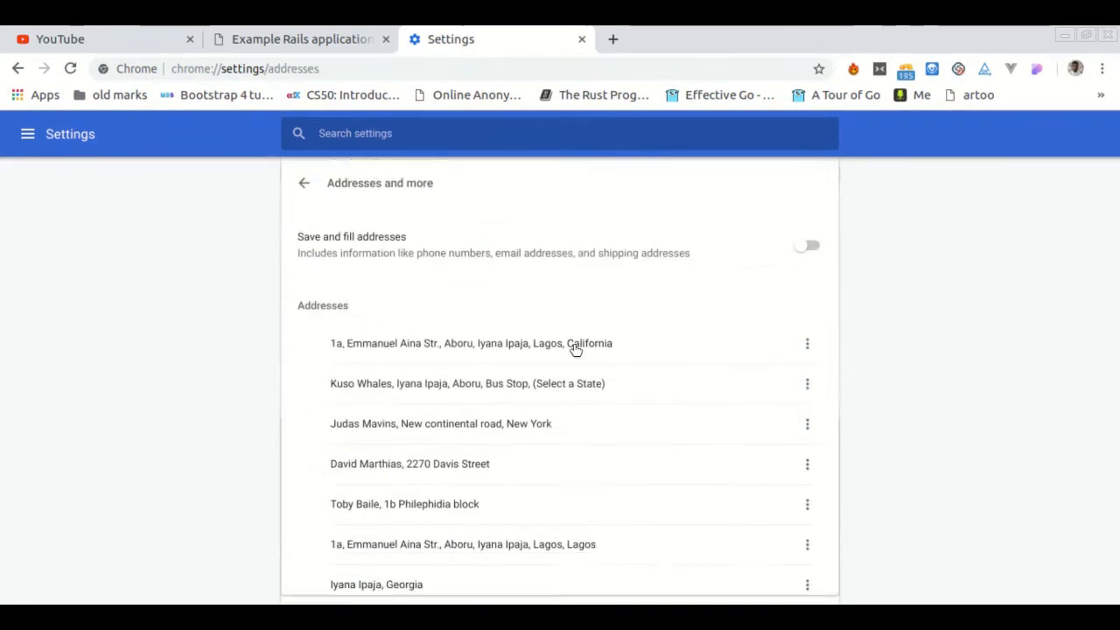
pyautogui.scroll(-3)
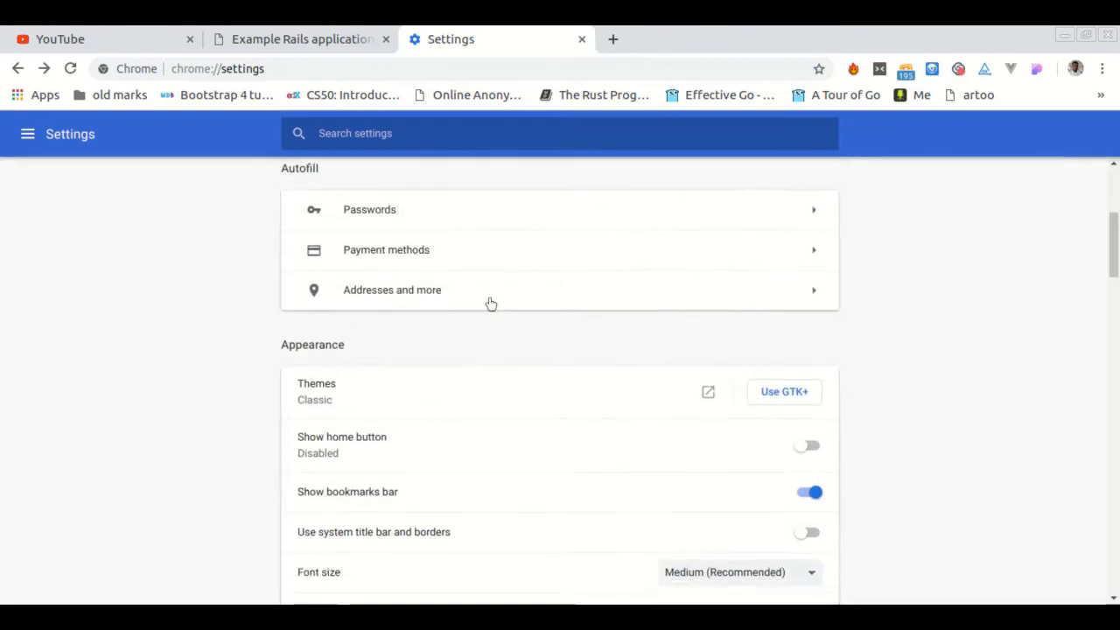
pyautogui.scroll(-3)
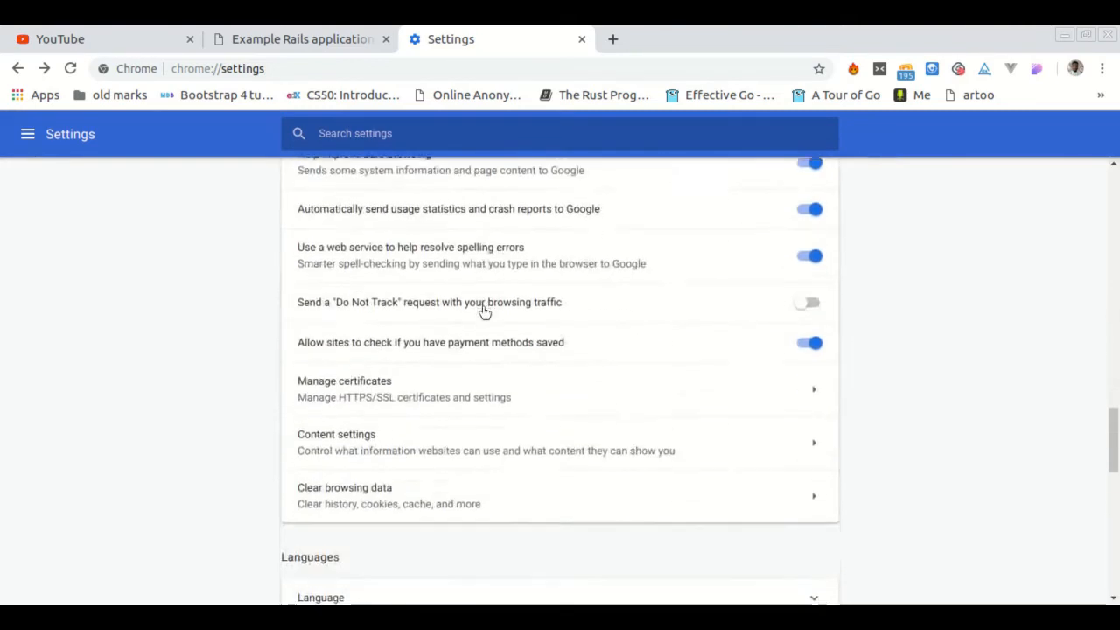
pyautogui.click(343, 487)
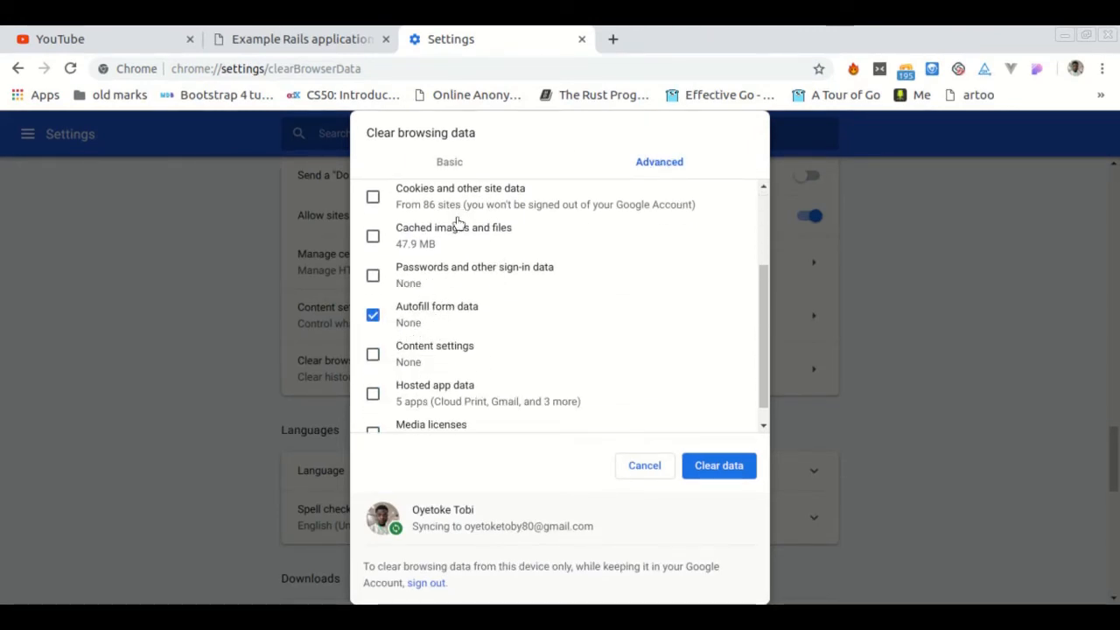
pyautogui.click(297, 38)
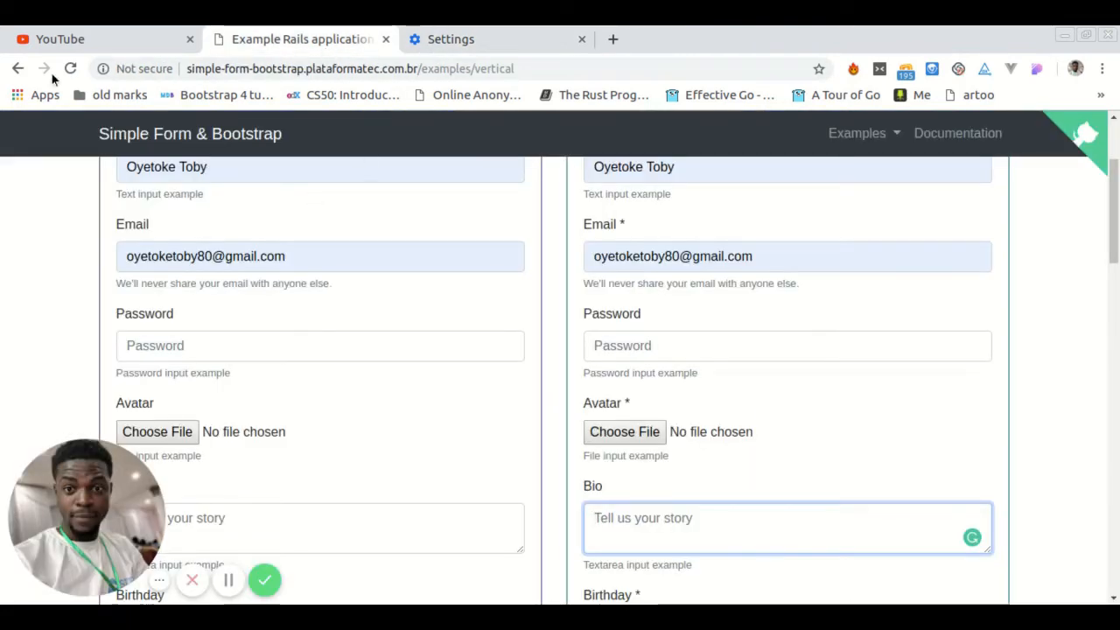
# - Reload the demo page and check the Name and Email fields stay empty with no suggestions
pyautogui.click(70, 68)
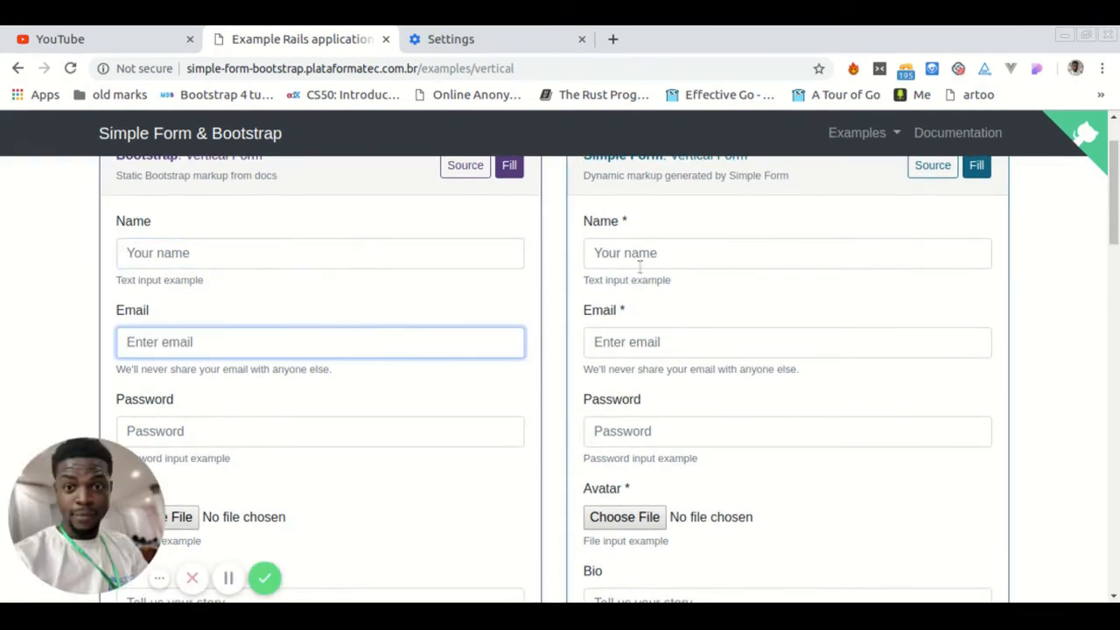
pyautogui.scroll(-3)
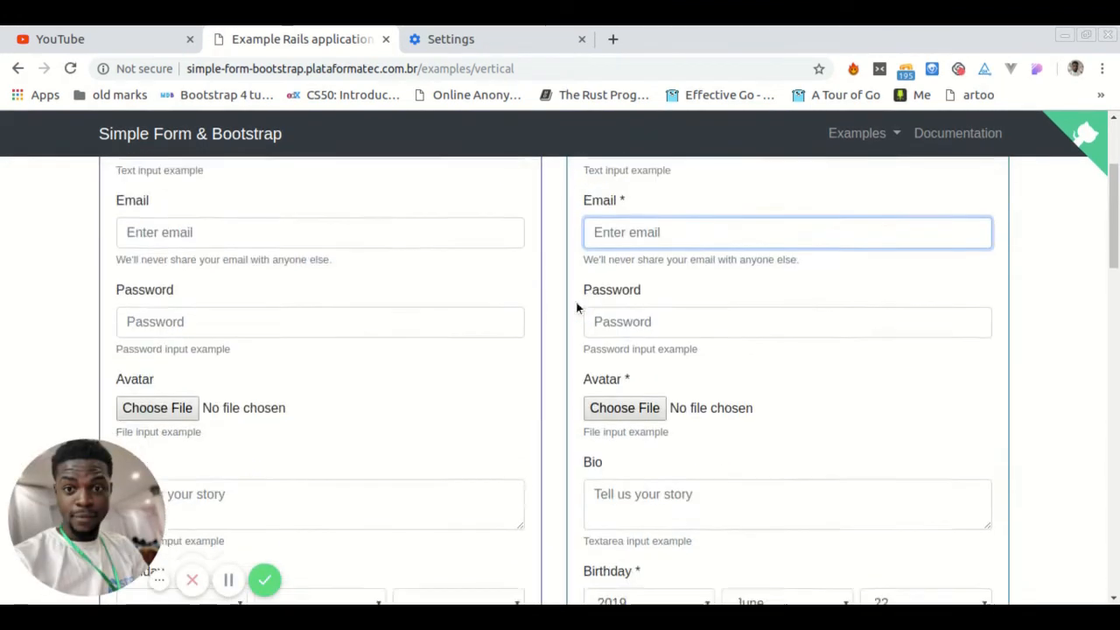
pyautogui.scroll(-3)
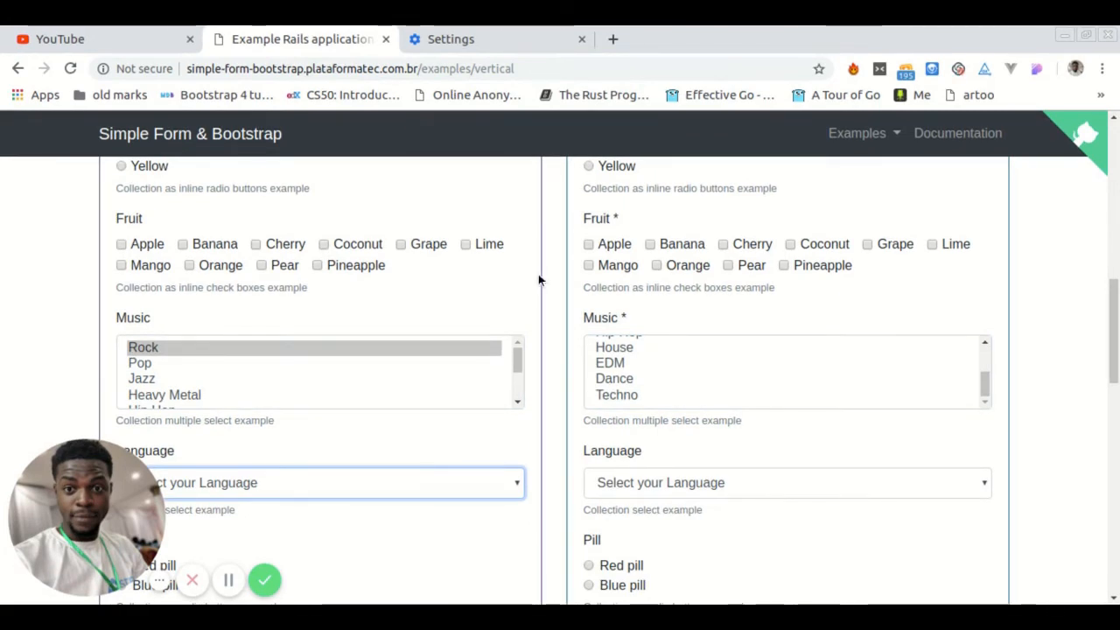
pyautogui.moveTo(480, 32)
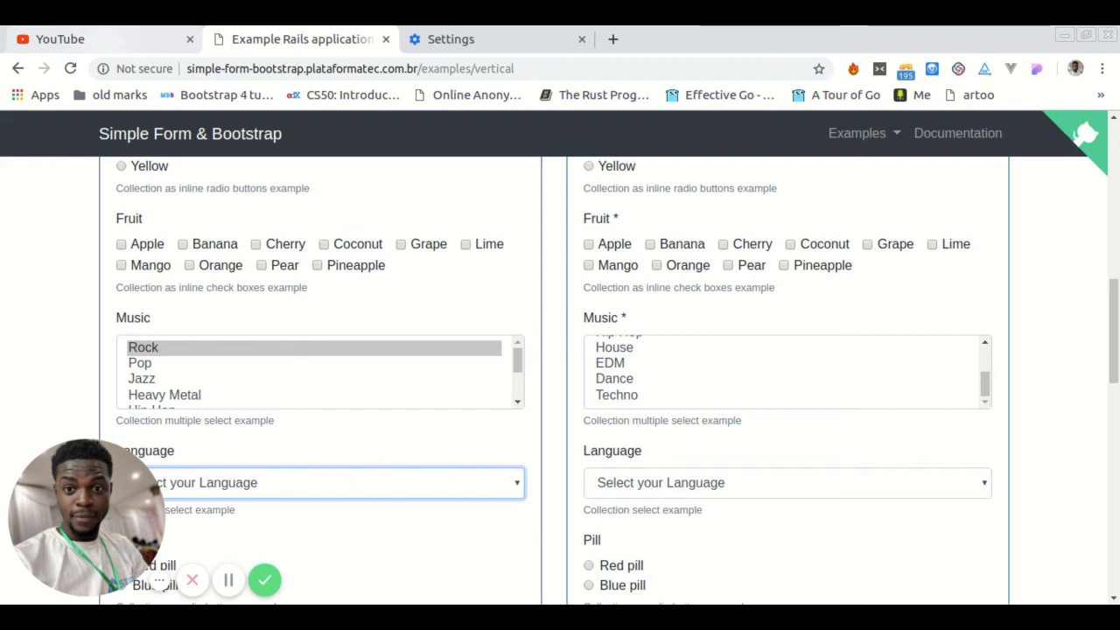
# - Bring the YouTube home page tab to the front
pyautogui.click(84, 39)
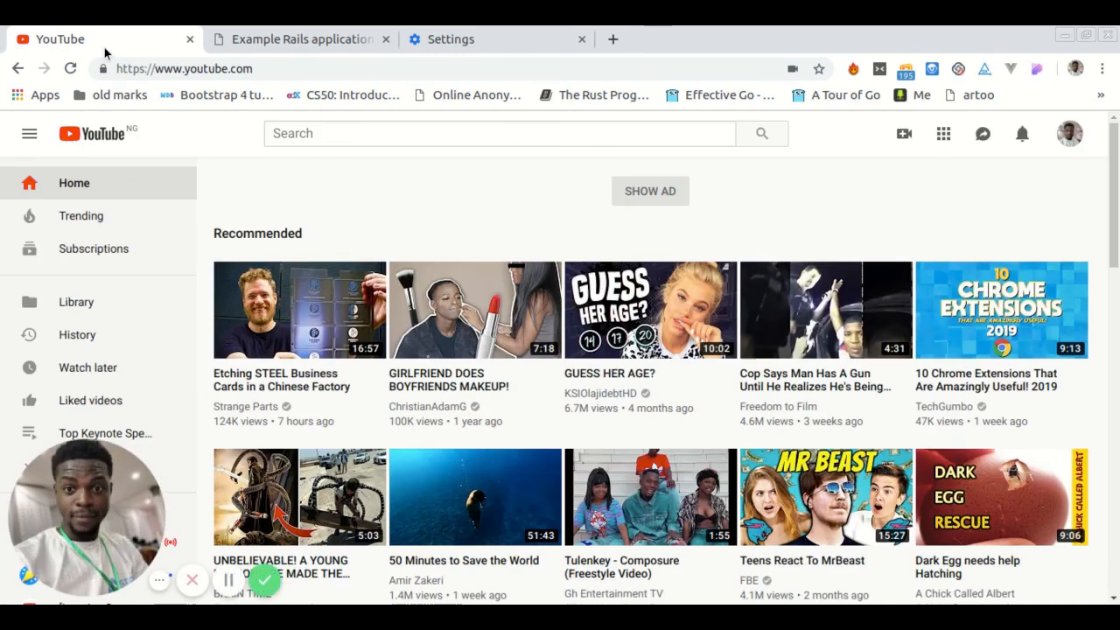